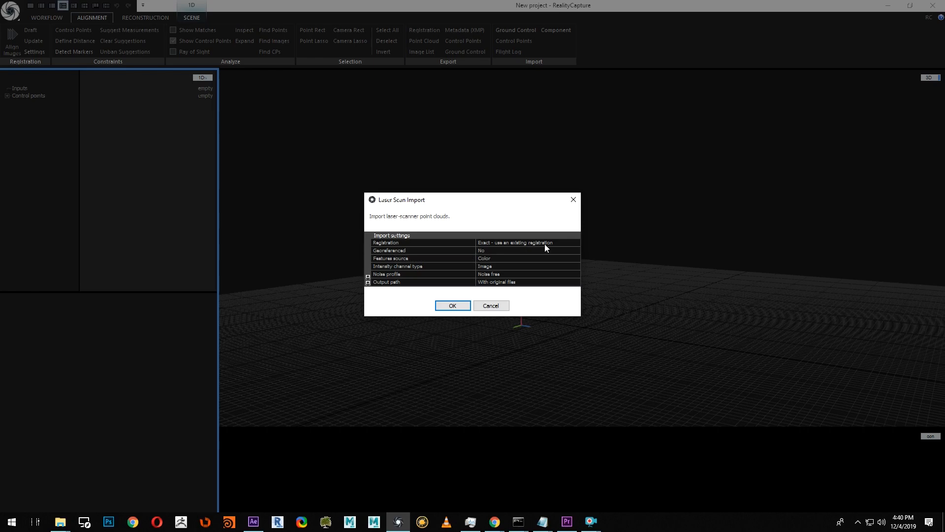
pyautogui.moveTo(528, 242)
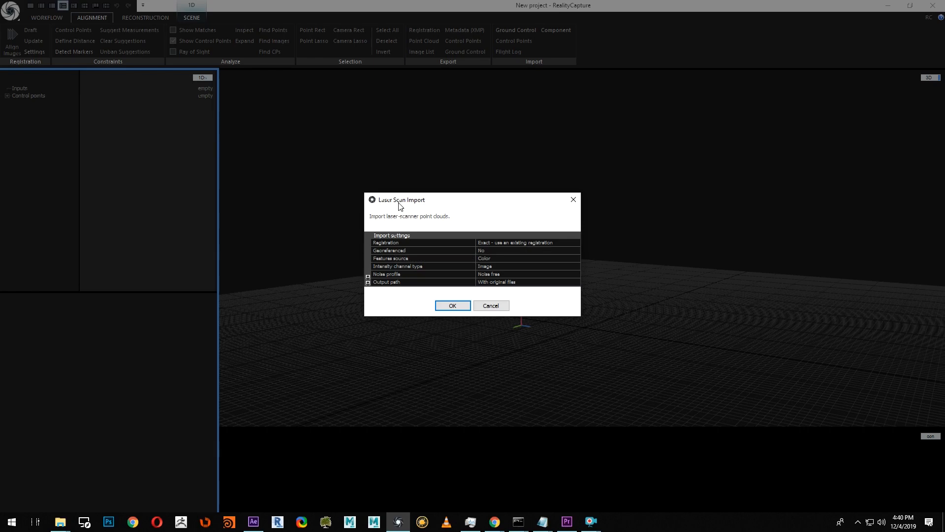
# Confirm the scan import settings and browse the generated per-scan LSP files in the E57 folder.
pyautogui.click(452, 305)
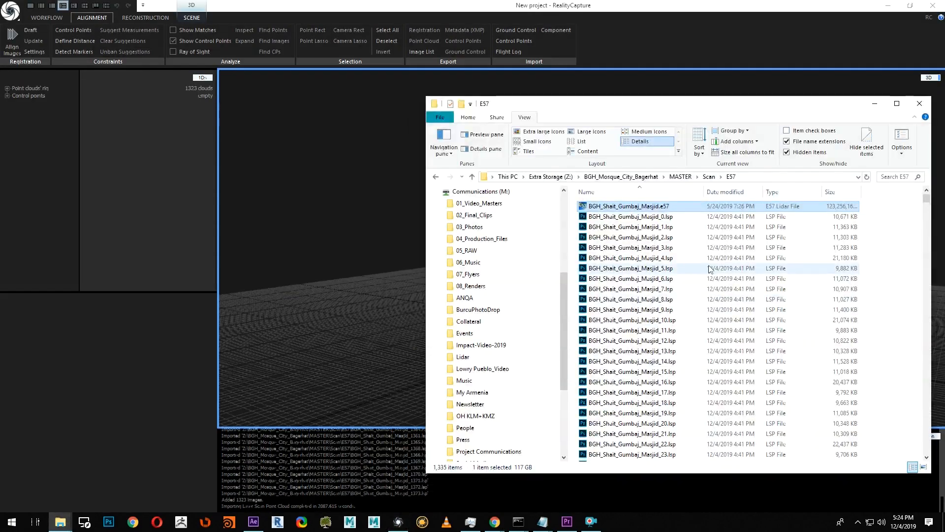
pyautogui.scroll(-3)
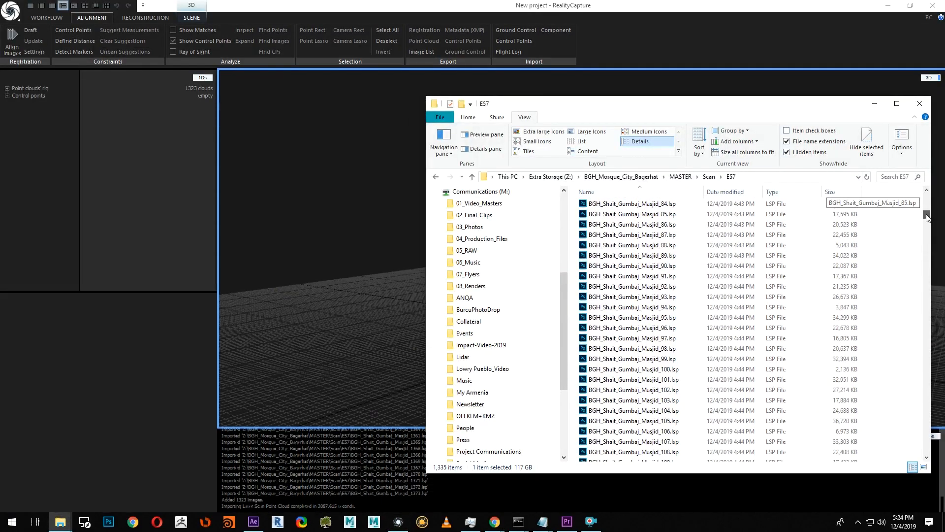
pyautogui.scroll(-3)
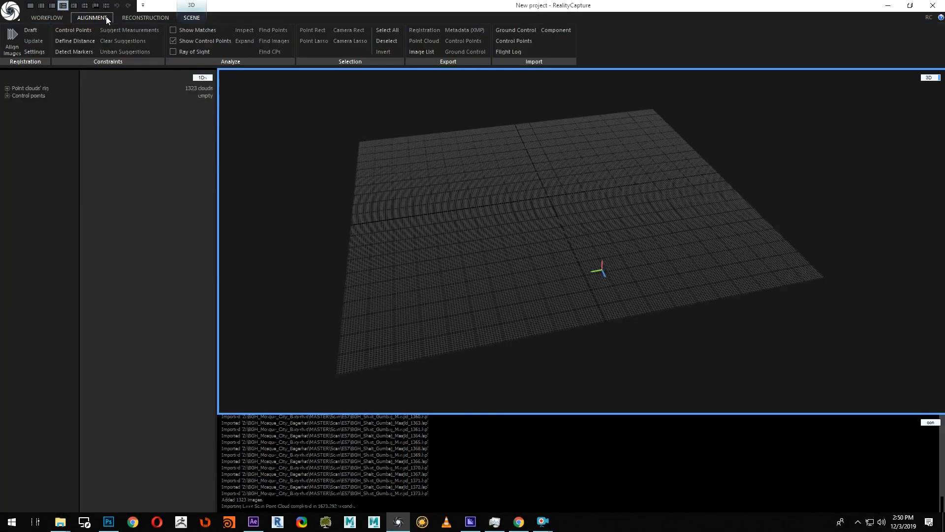
# Align the 1323 imported laser scans into a single component showing the mosque point cloud.
pyautogui.click(191, 16)
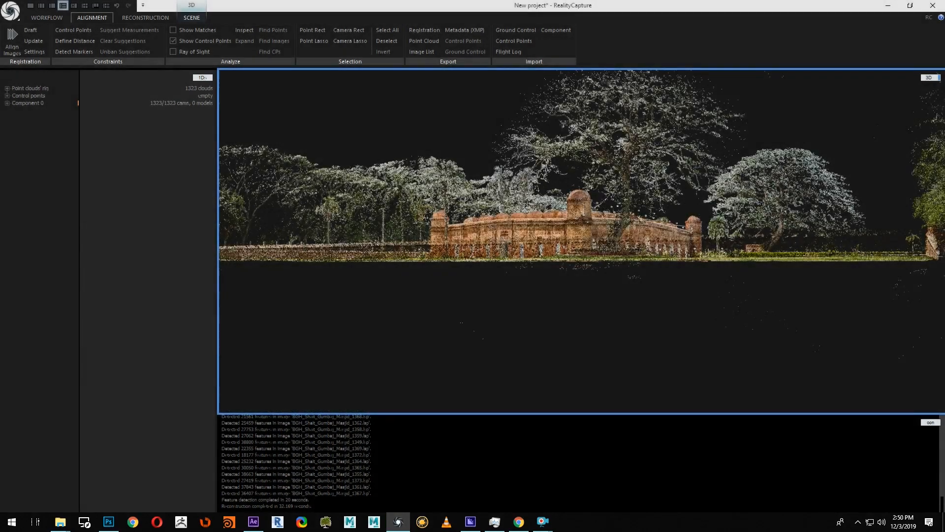
# Select all 1323 scan inputs and set Lock pose for continue to Yes and Absolute pose to Locked.
pyautogui.click(145, 17)
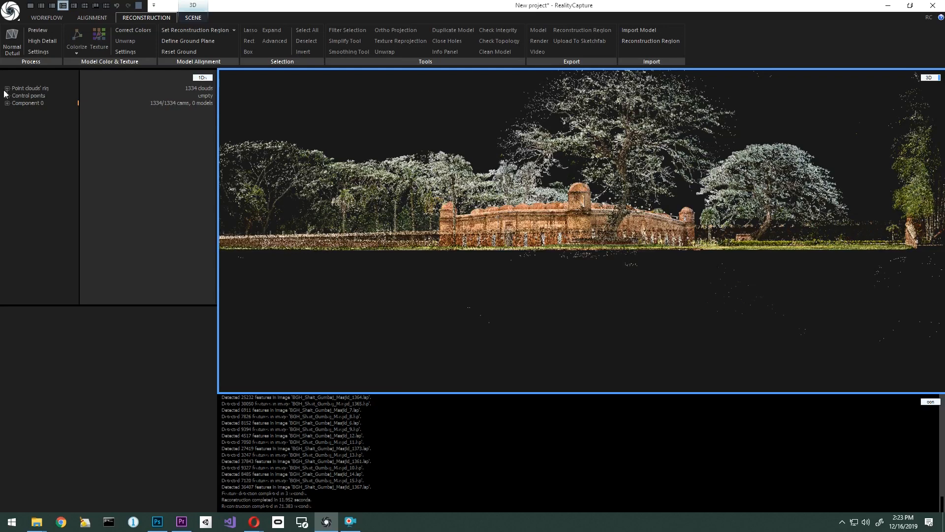
pyautogui.click(6, 87)
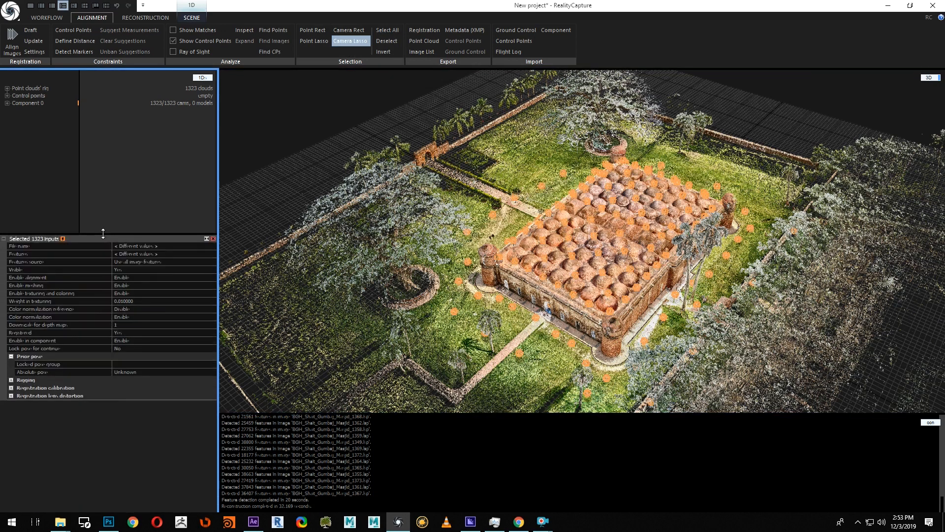
pyautogui.moveTo(128, 262)
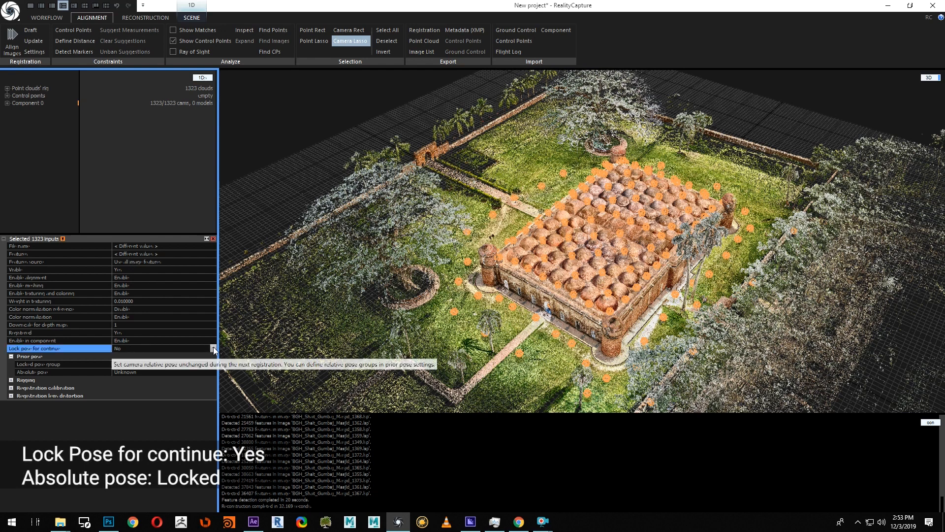
pyautogui.click(162, 348)
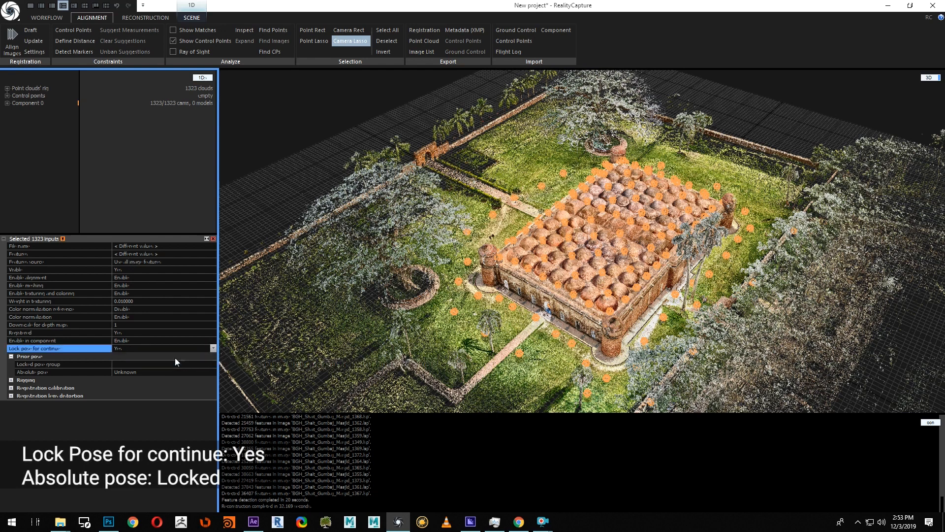
pyautogui.moveTo(175, 372)
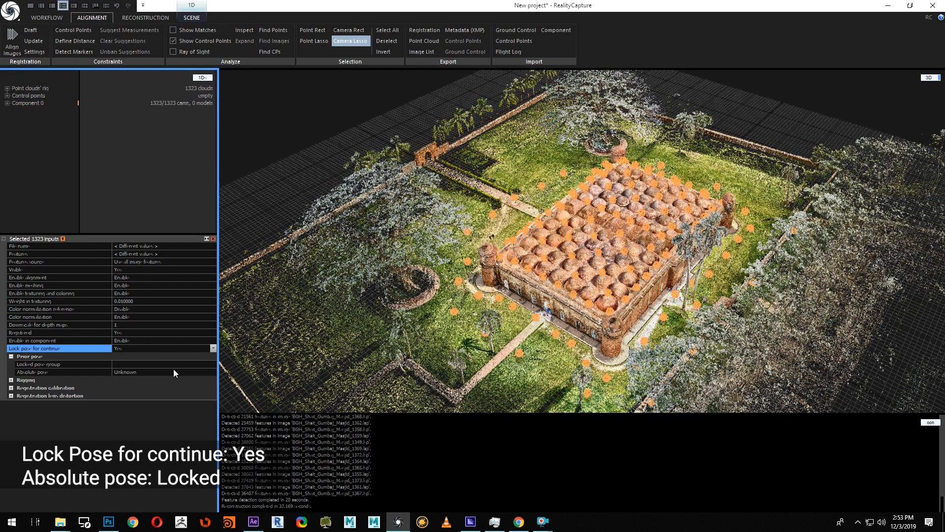
pyautogui.click(211, 372)
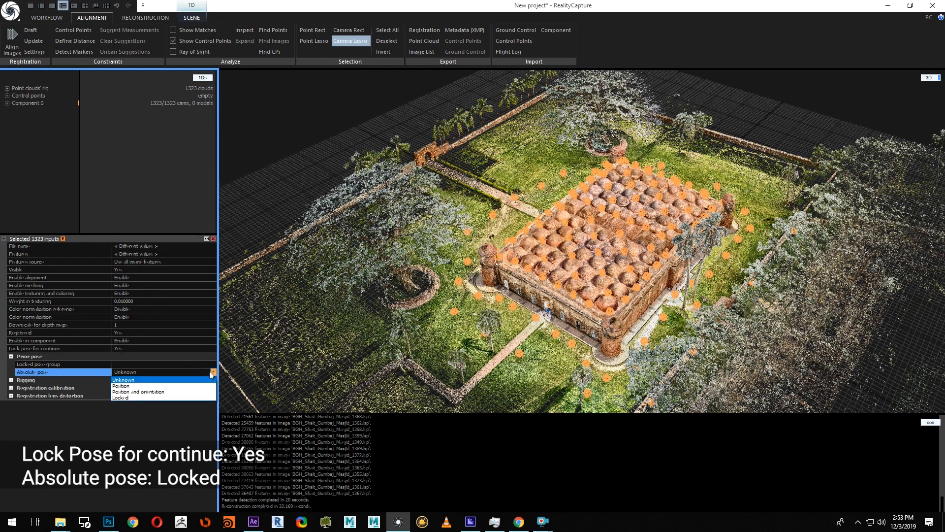
pyautogui.click(120, 398)
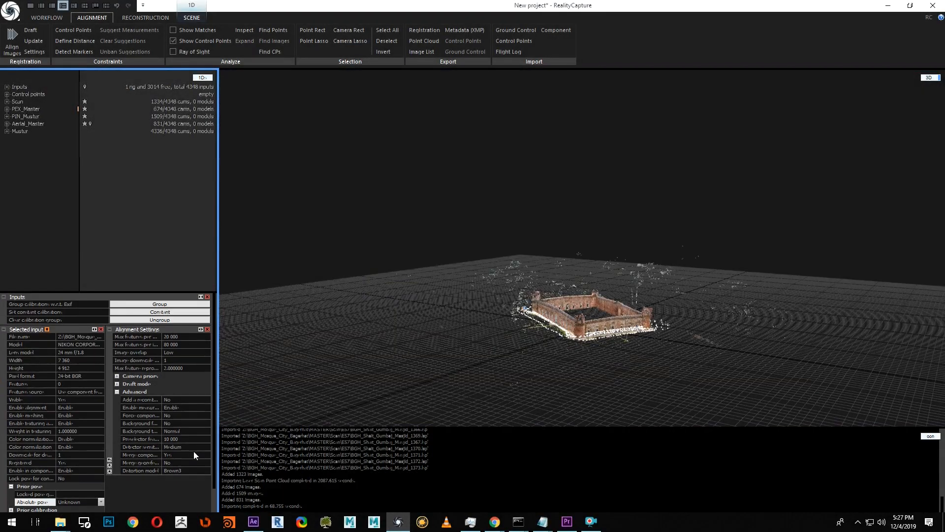
# Select the 3016 photogrammetry and aerial images and show the alignment settings.
pyautogui.click(8, 95)
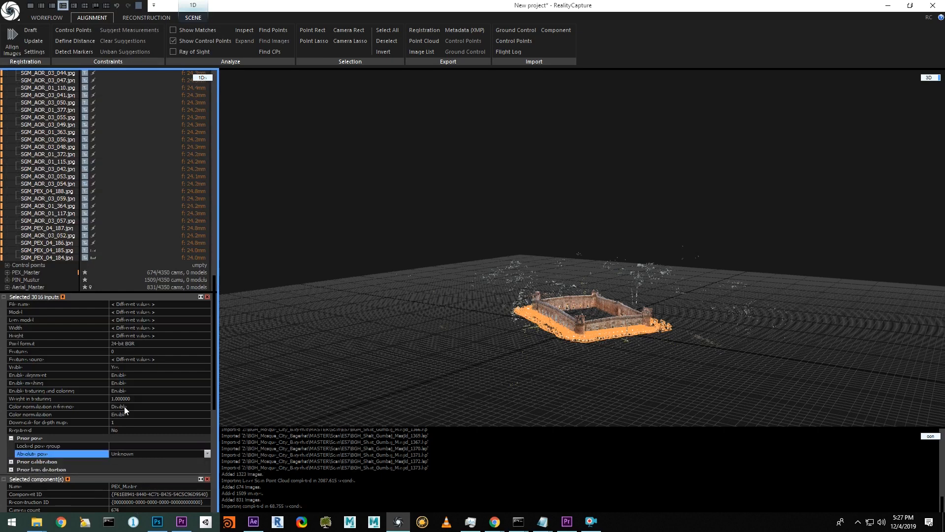
pyautogui.click(35, 51)
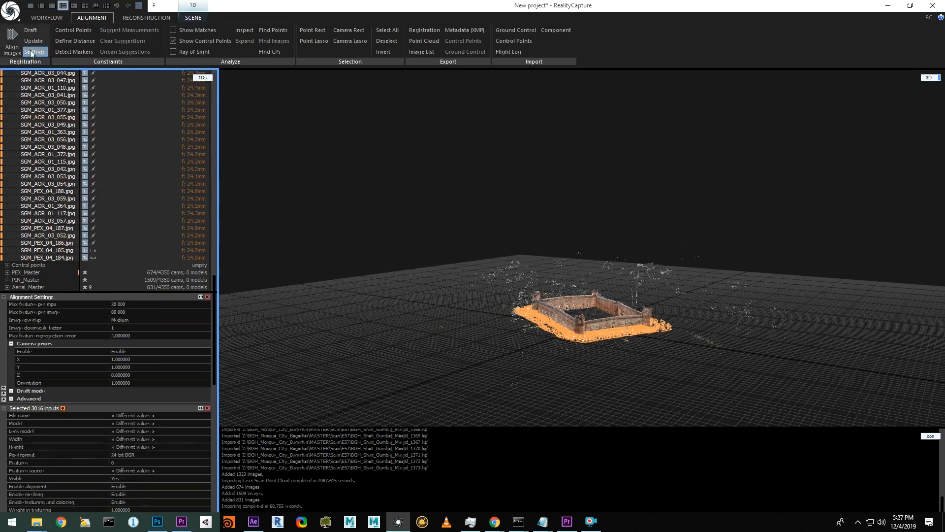
# Set Merge components only to Yes in the advanced alignment settings and start aligning all images.
pyautogui.click(11, 398)
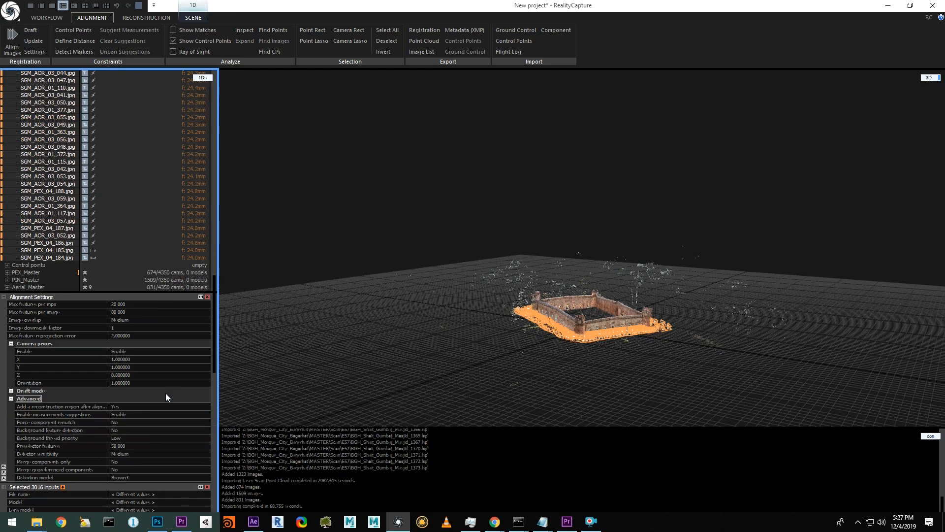
pyautogui.moveTo(120, 466)
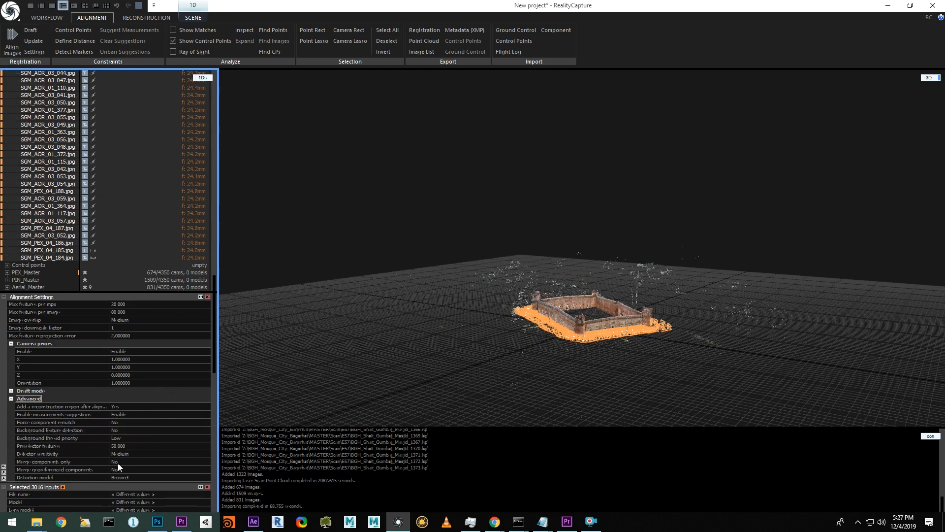
pyautogui.click(160, 461)
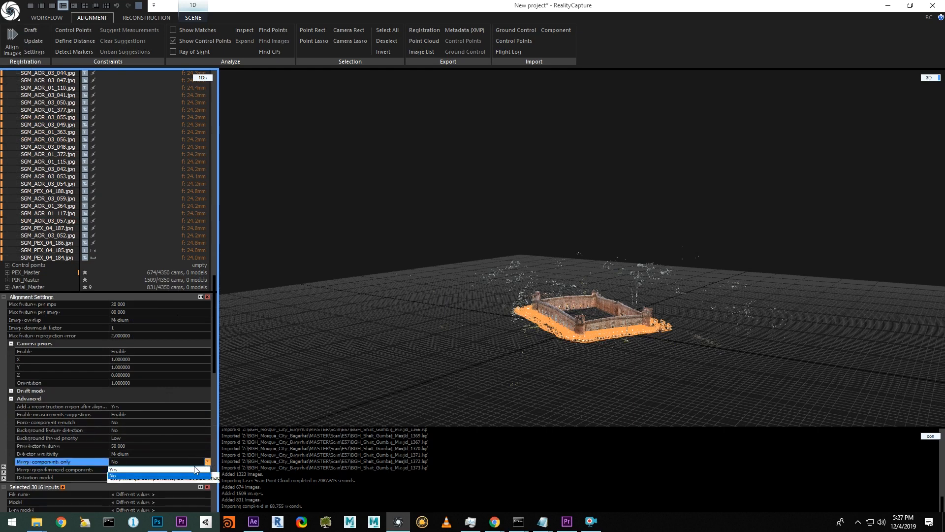
pyautogui.click(114, 460)
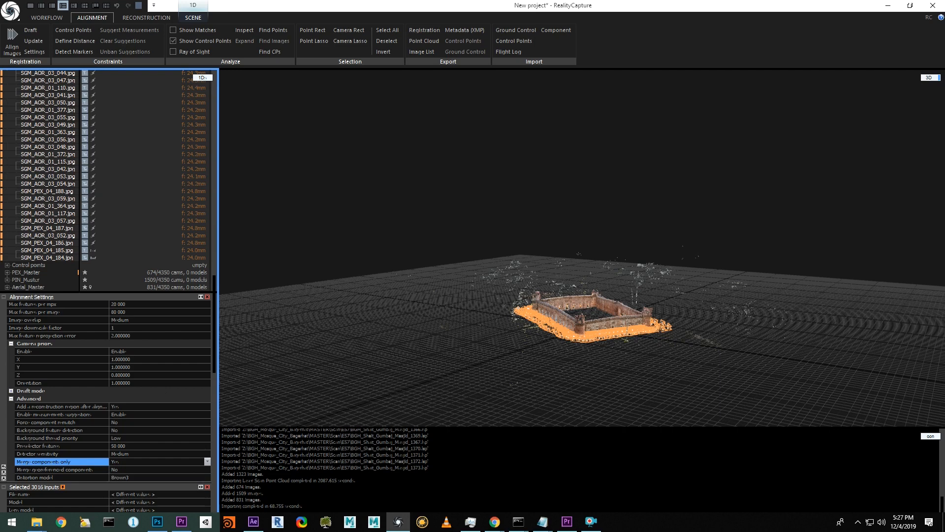
pyautogui.click(11, 45)
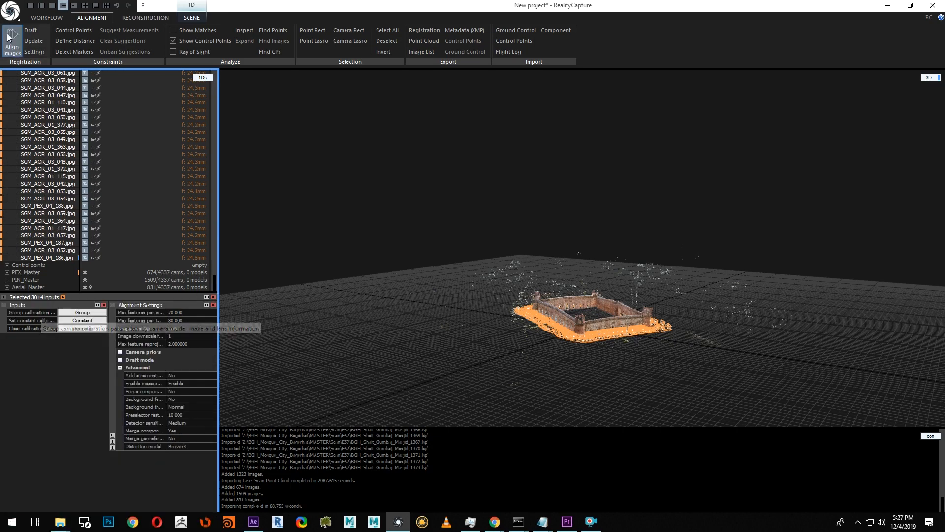
pyautogui.click(12, 46)
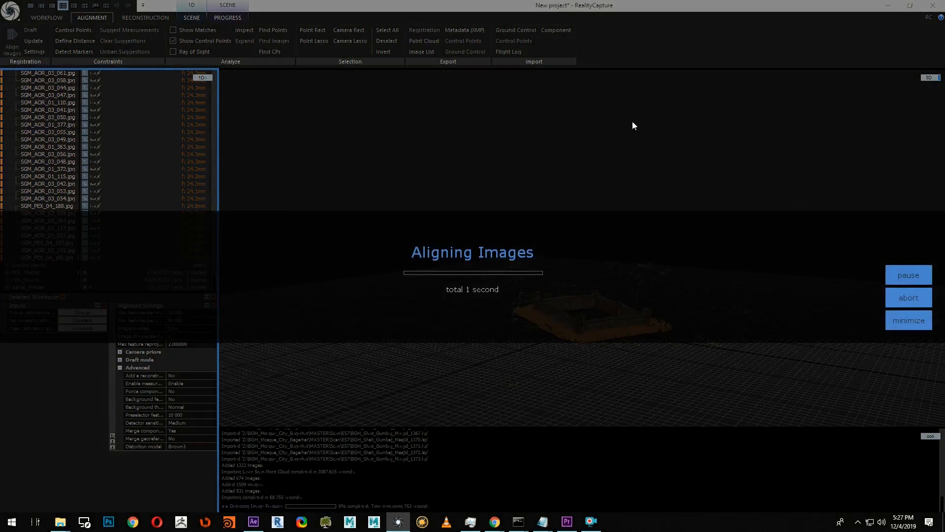